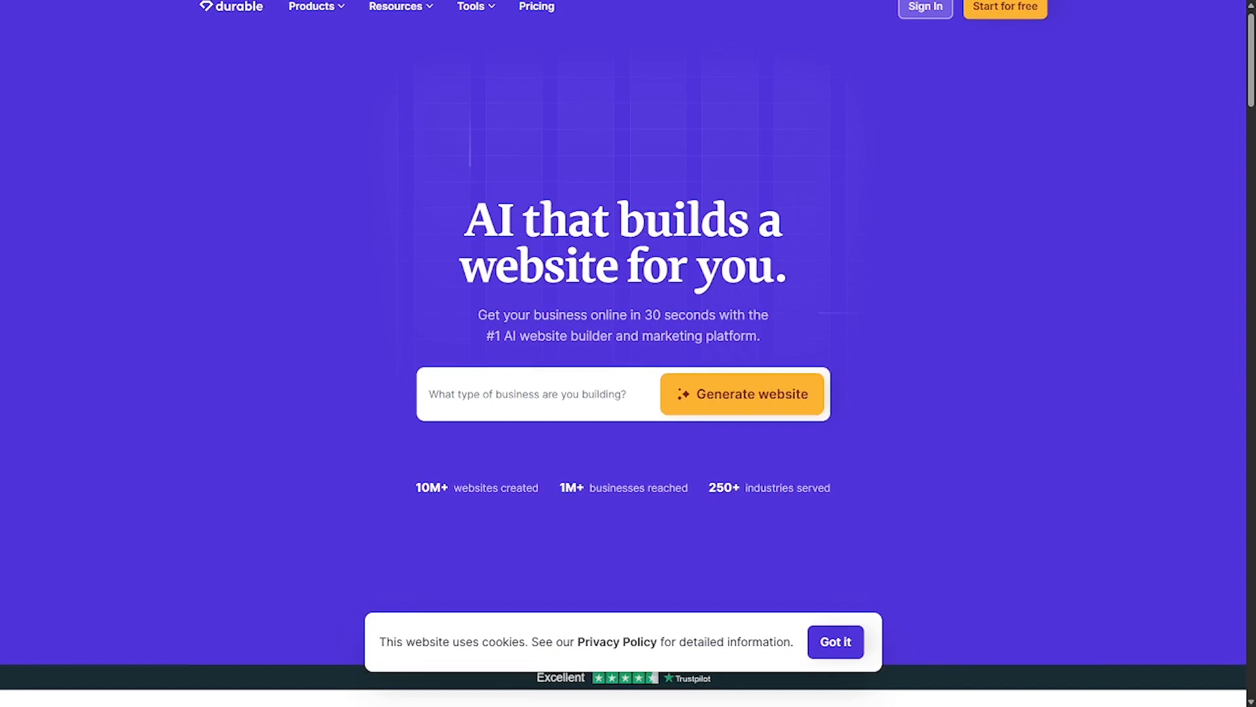
Step: Scroll from the hero past the 'fastest way to get your business online' cards to 'It all starts with a website'
scroll(down, 3)
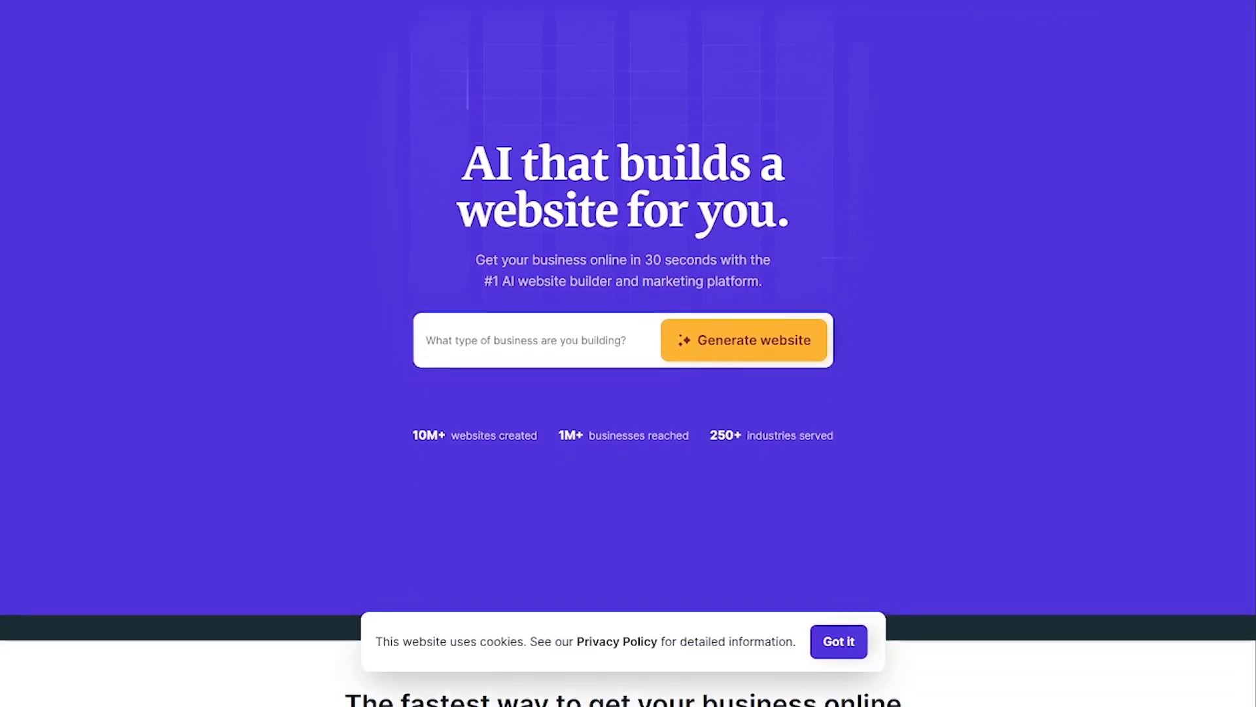
scroll(down, 3)
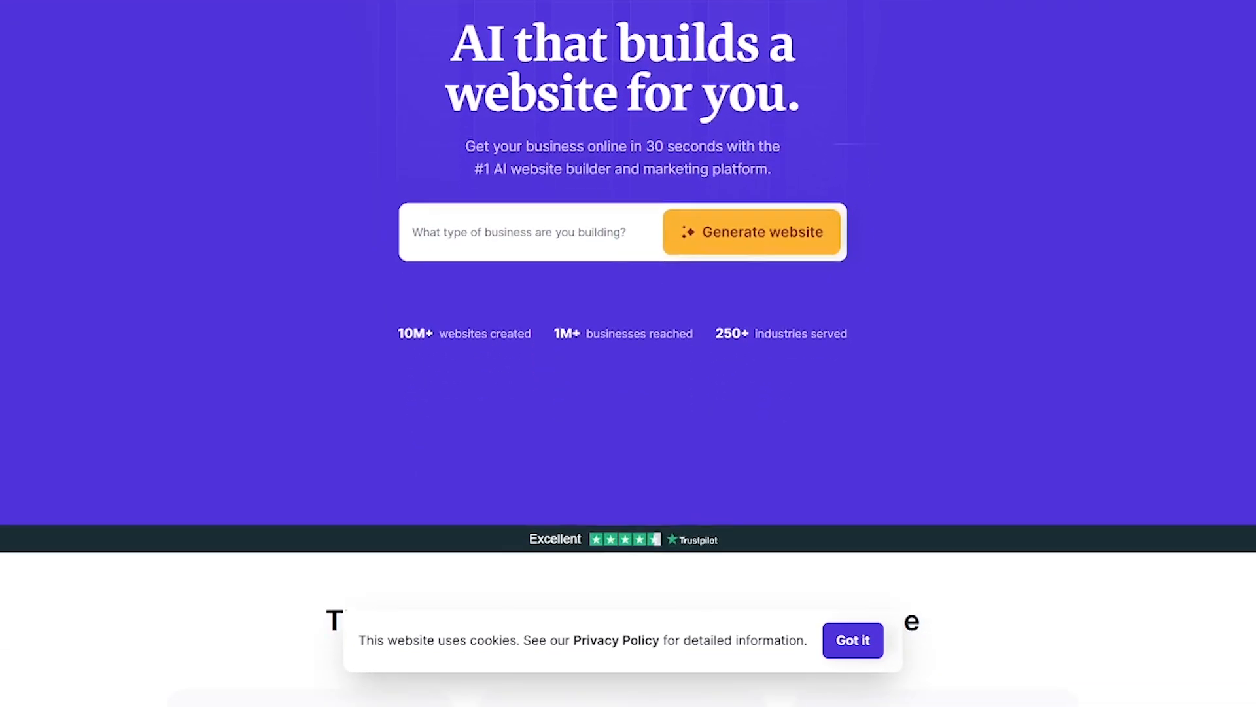
scroll(down, 3)
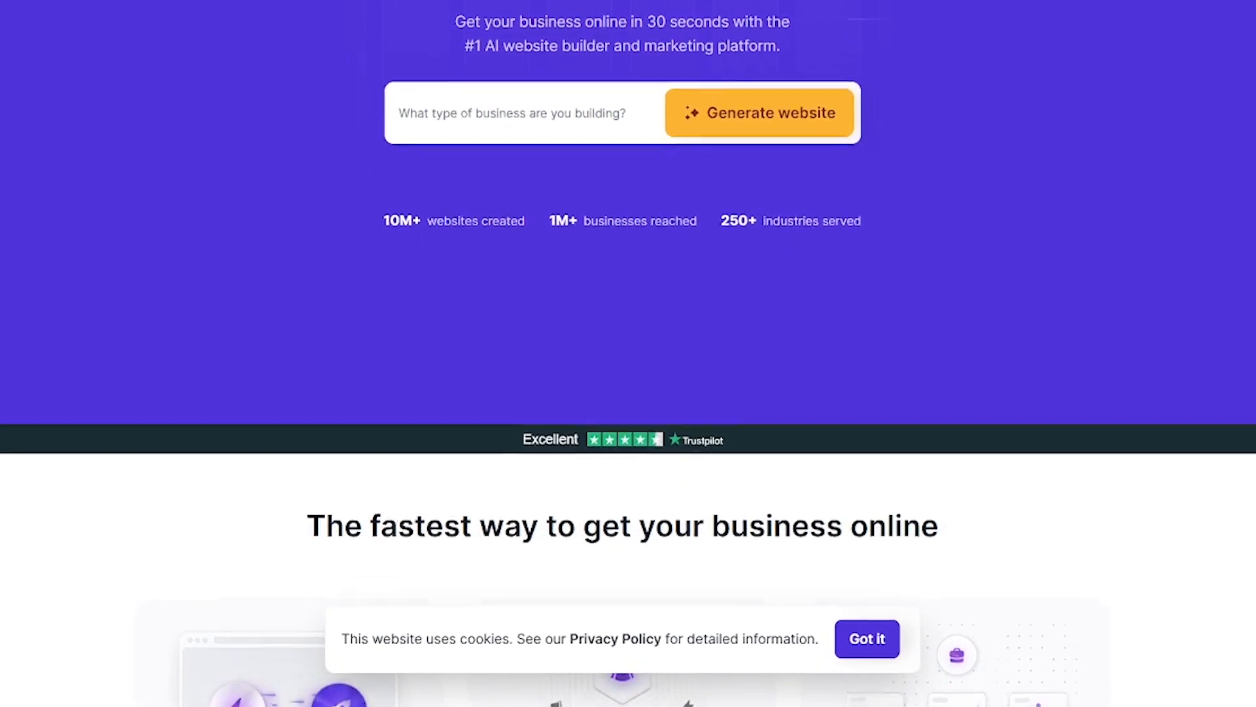
scroll(down, 3)
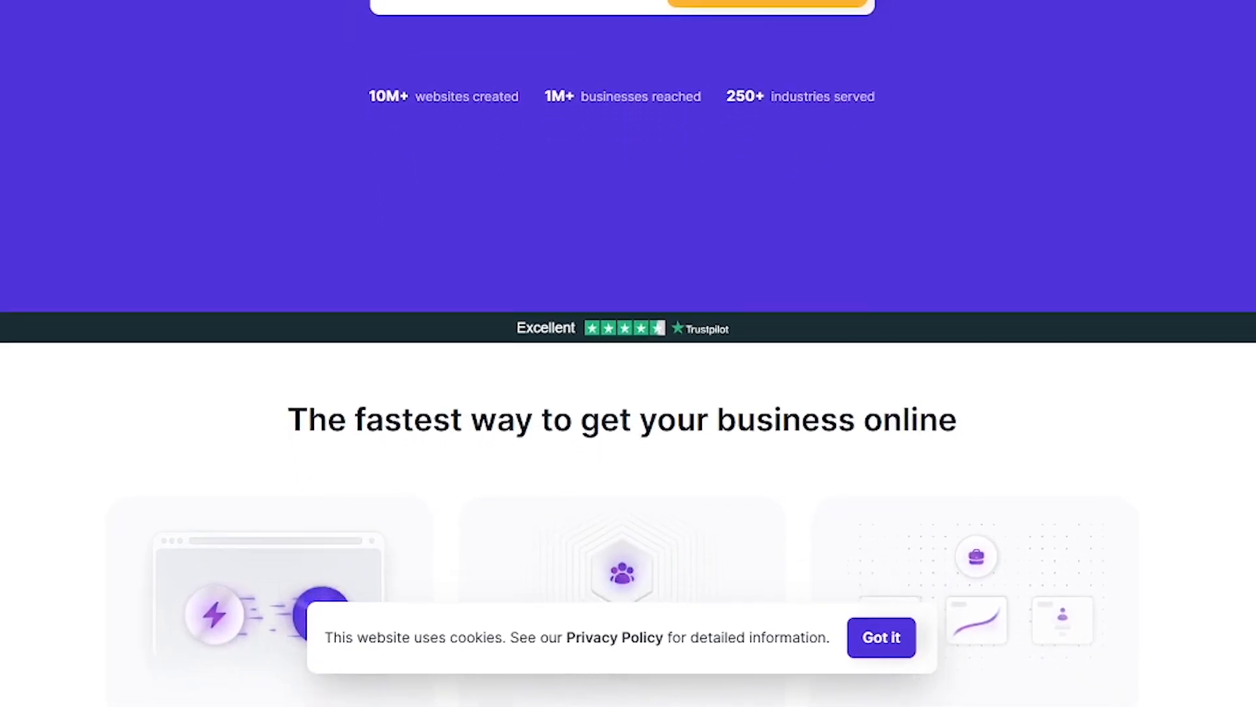
scroll(down, 3)
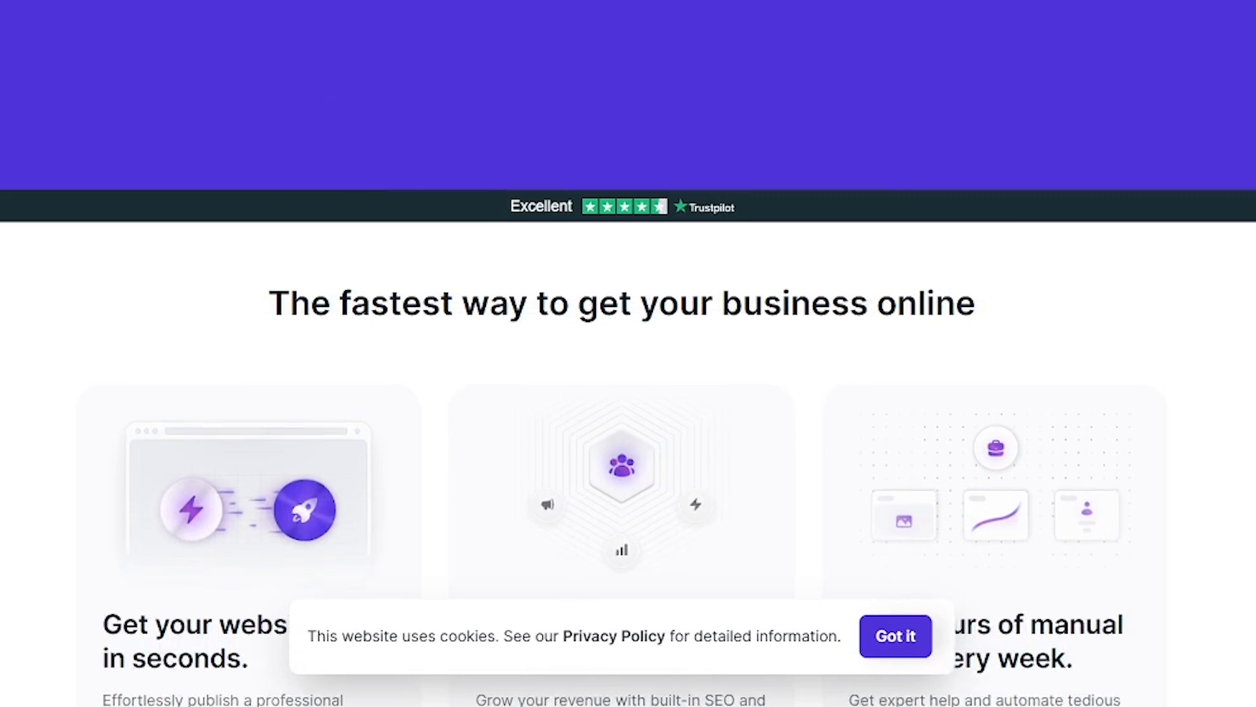
scroll(down, 3)
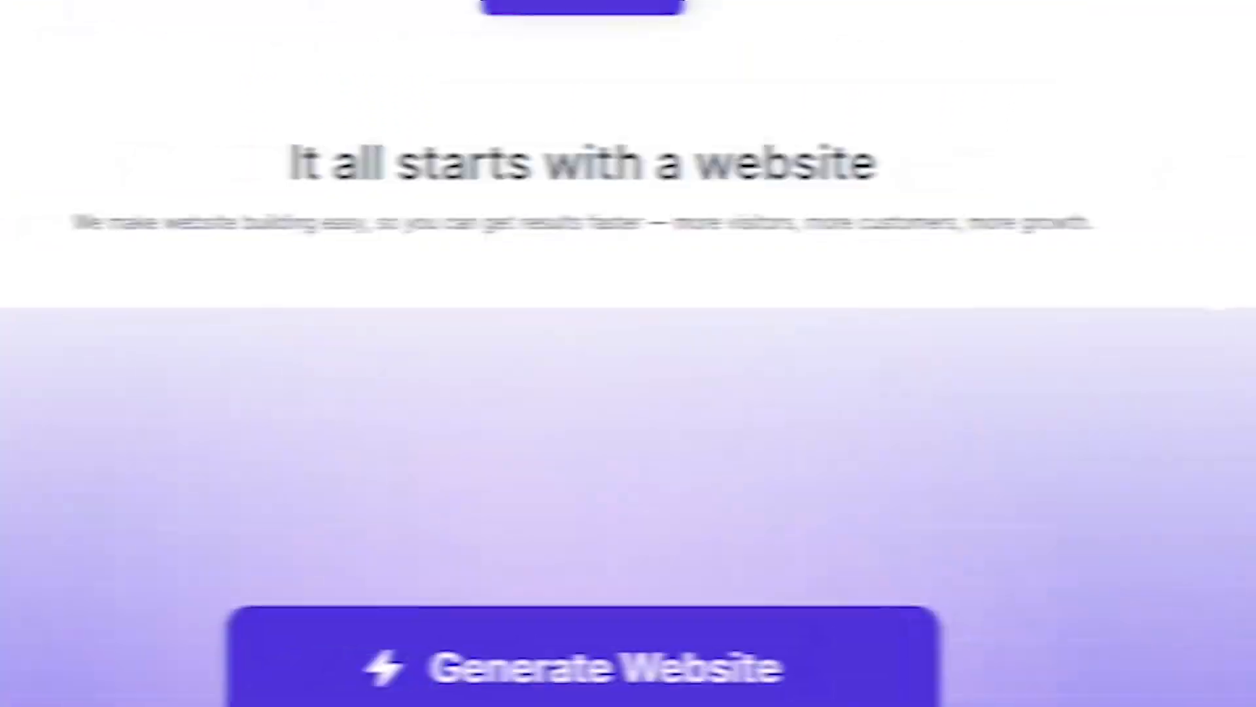
Step: Scroll through the Pacific Heights Advisory editor demo with color palette and SEO until 'Build it with Durable' appears
scroll(up, 3)
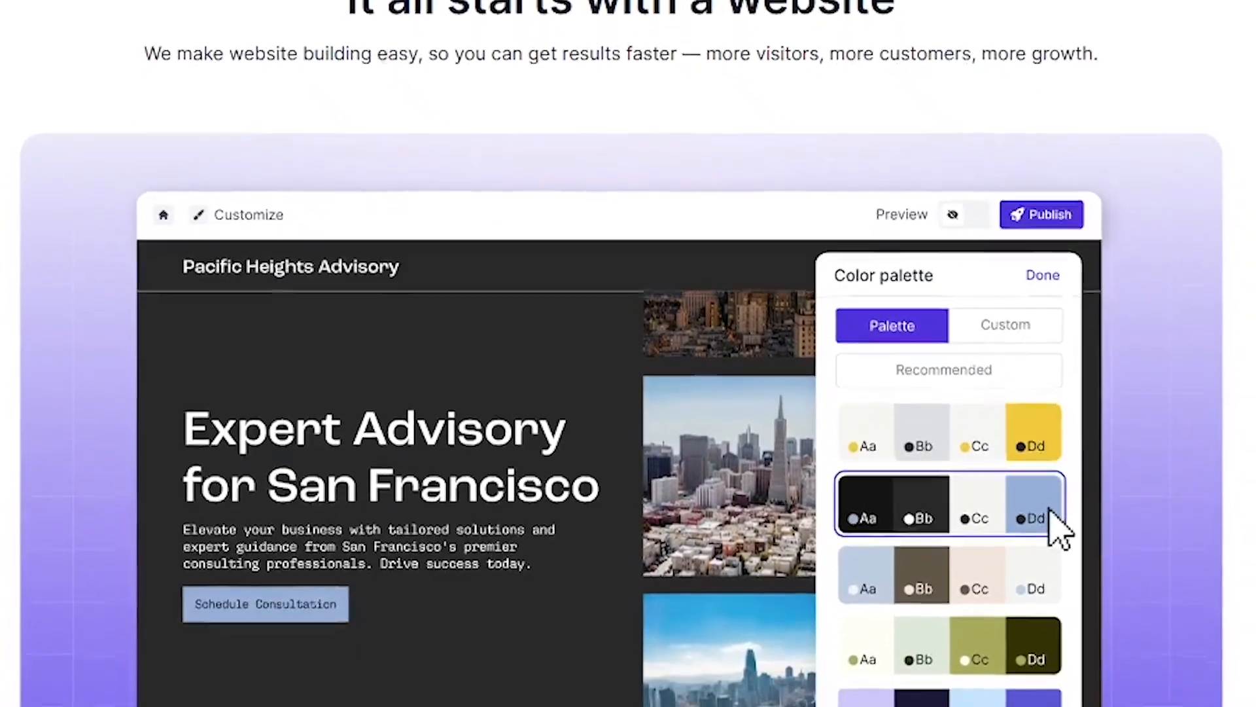
click(1043, 274)
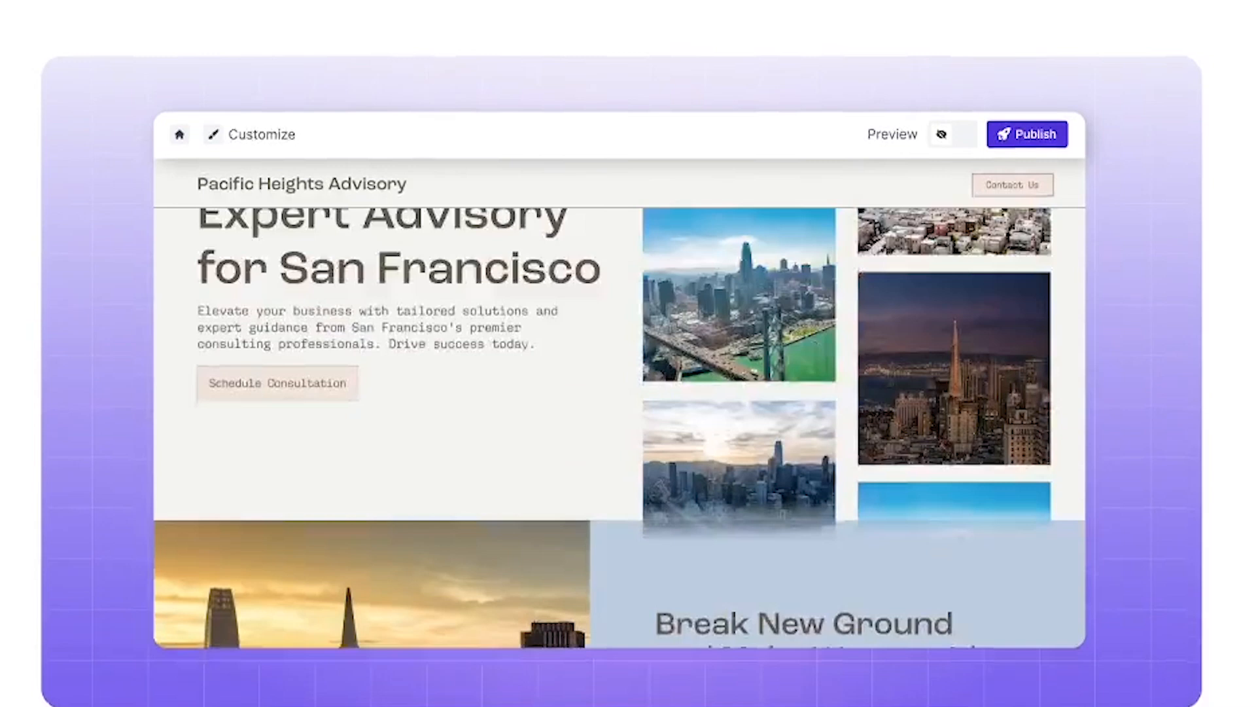
scroll(down, 3)
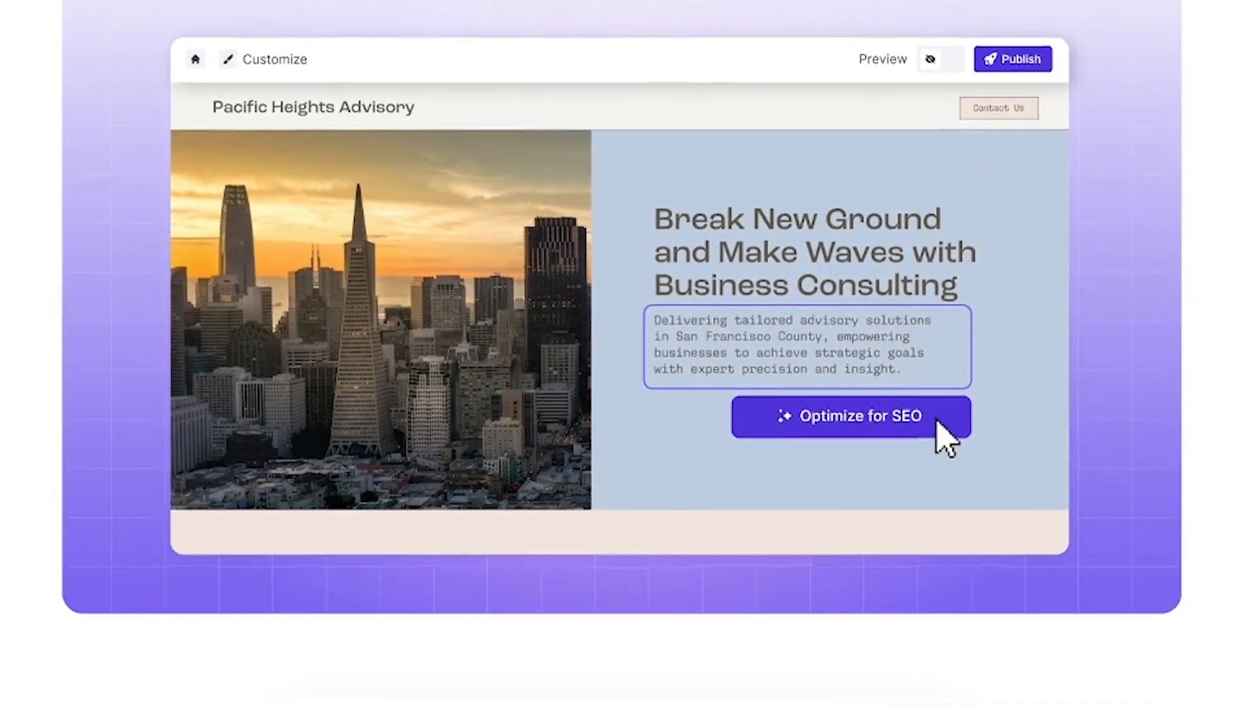
scroll(down, 3)
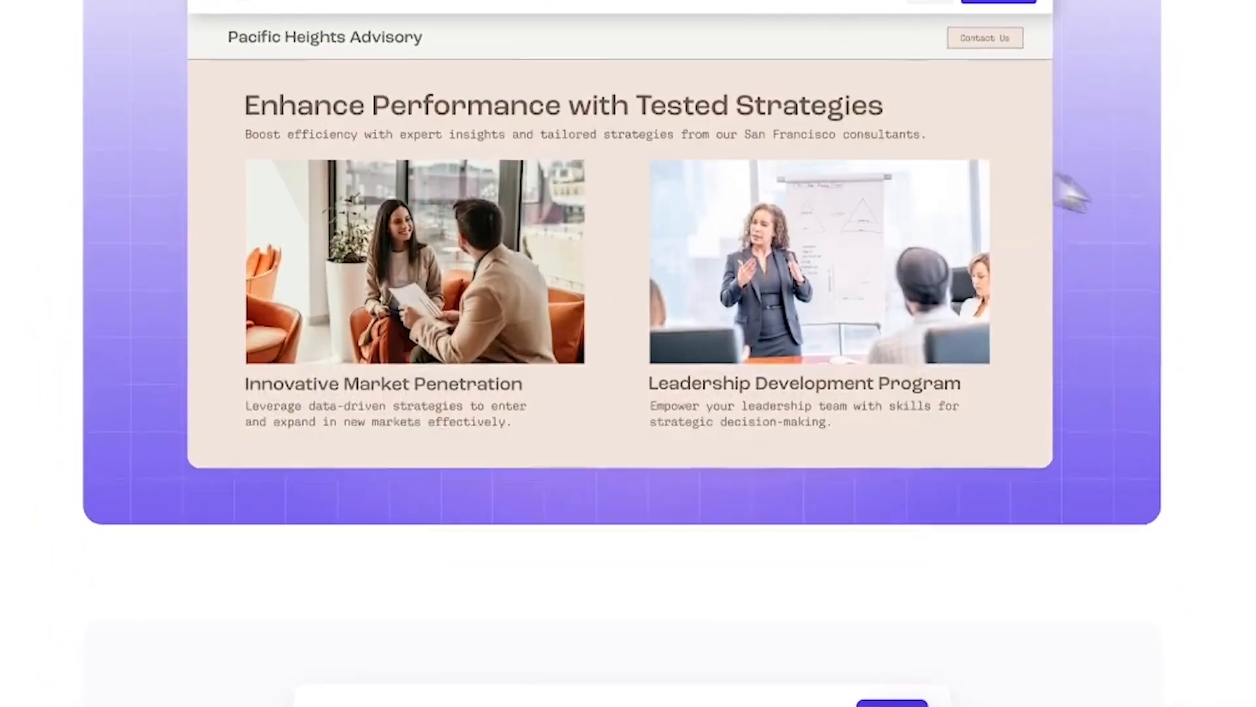
scroll(down, 3)
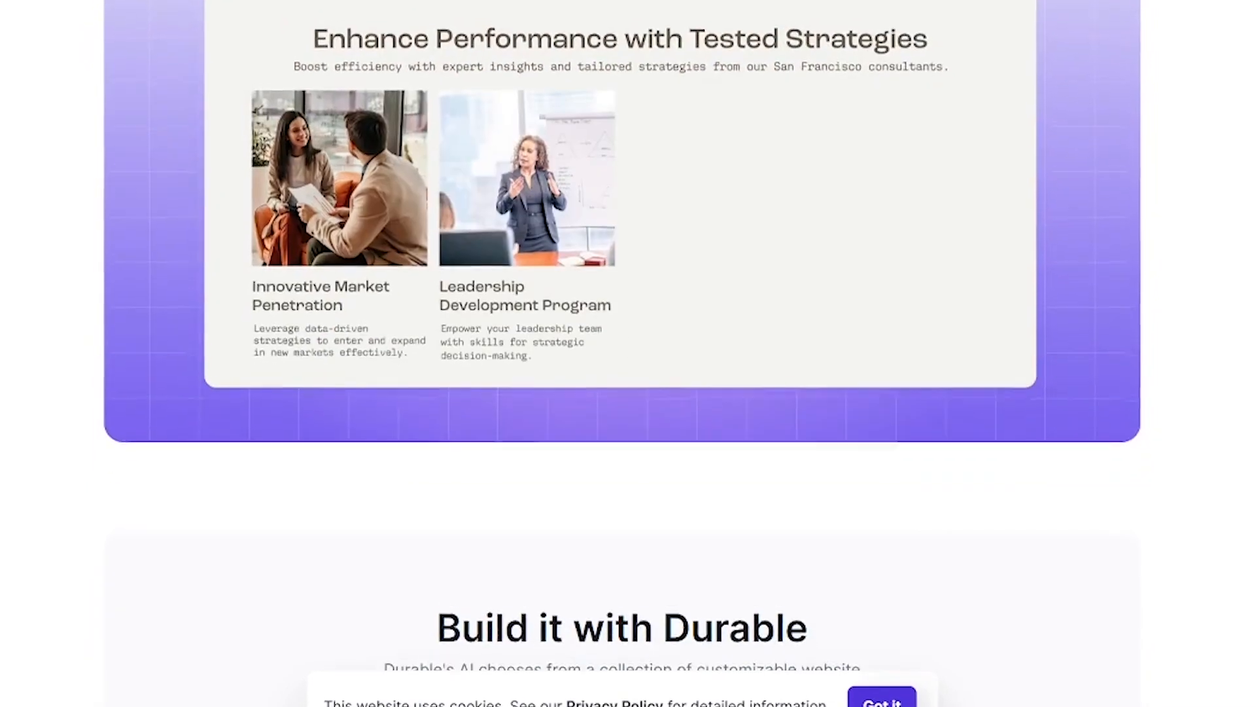
scroll(up, 3)
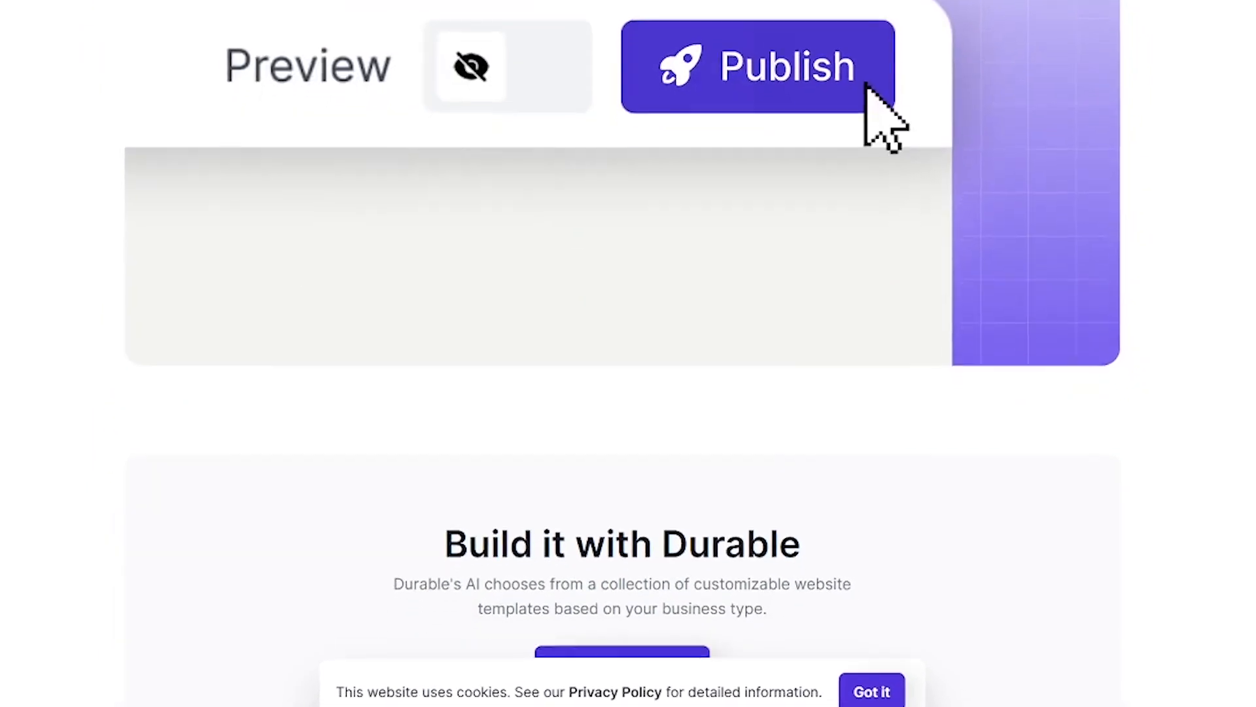
scroll(down, 3)
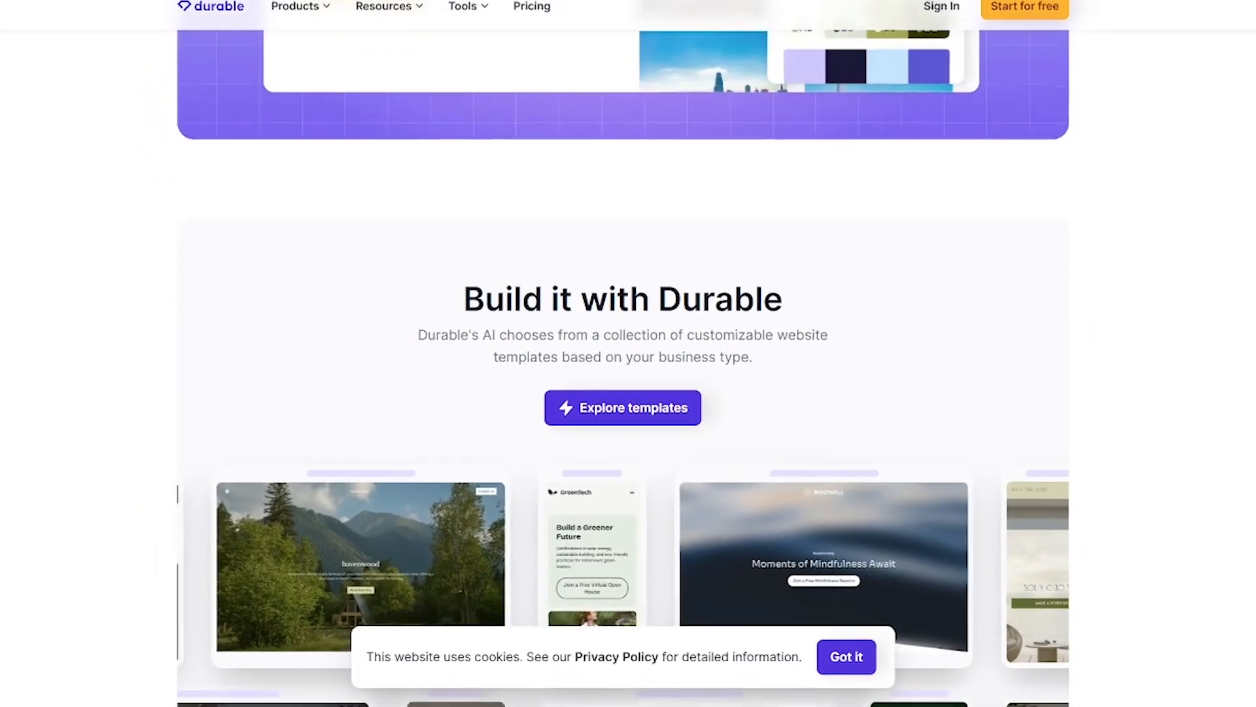
Step: Scroll past the templates gallery, Built-in SEO, Automated content and Website essentials to the mission quote and testimonials
scroll(down, 3)
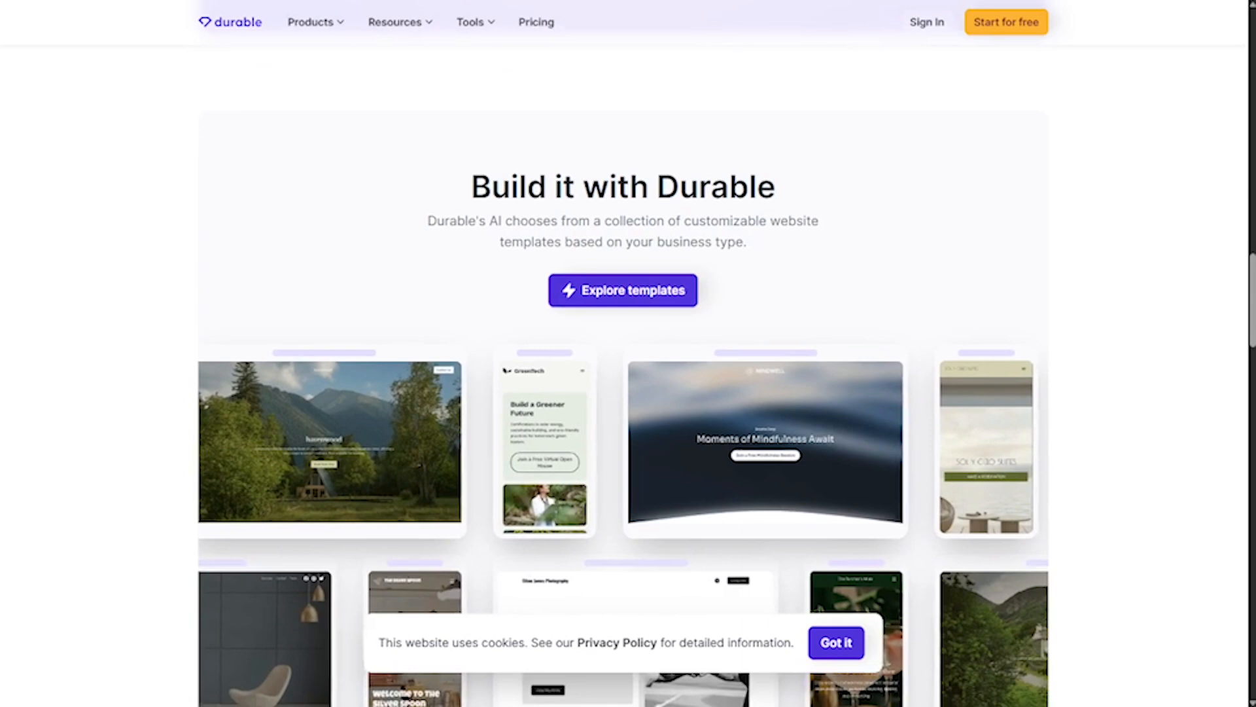
scroll(down, 3)
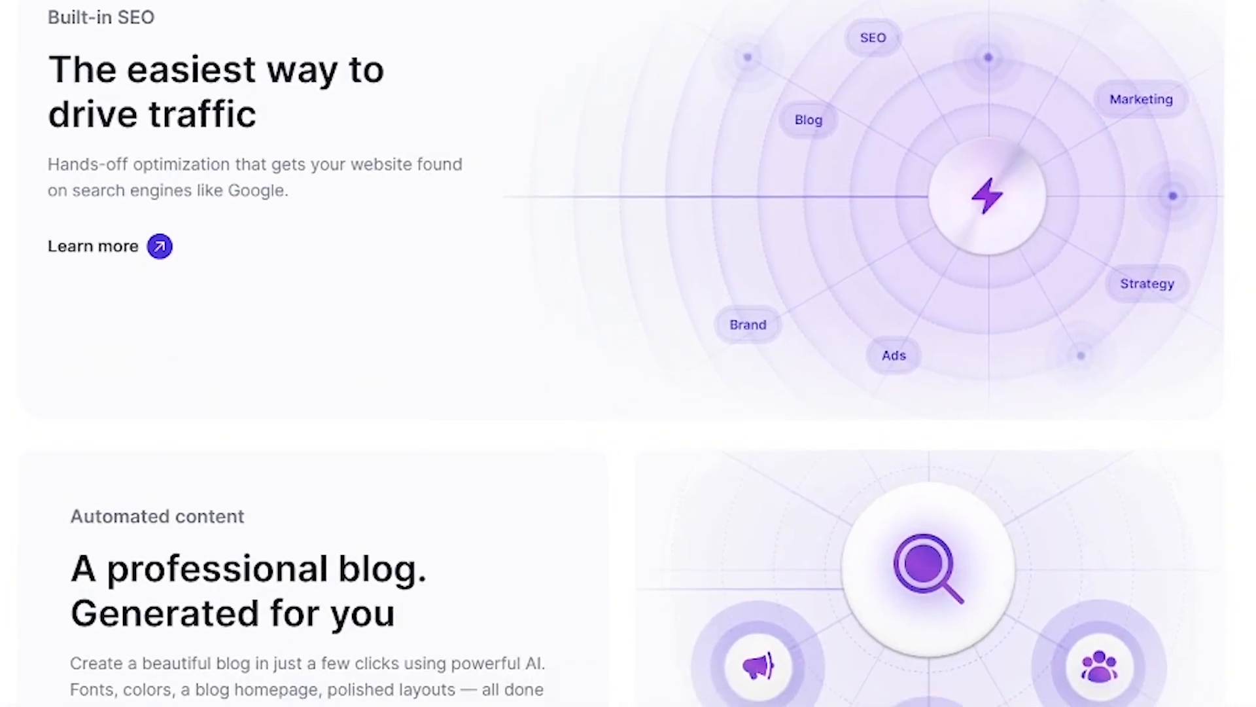
scroll(down, 3)
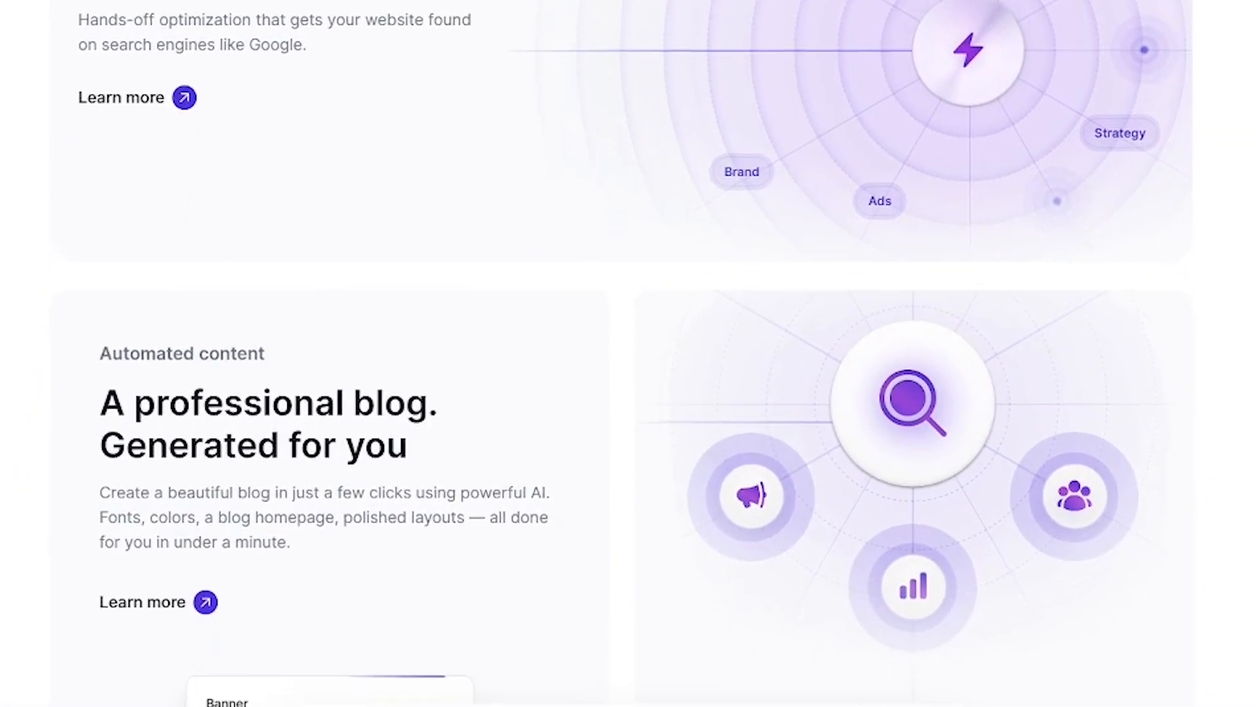
scroll(down, 3)
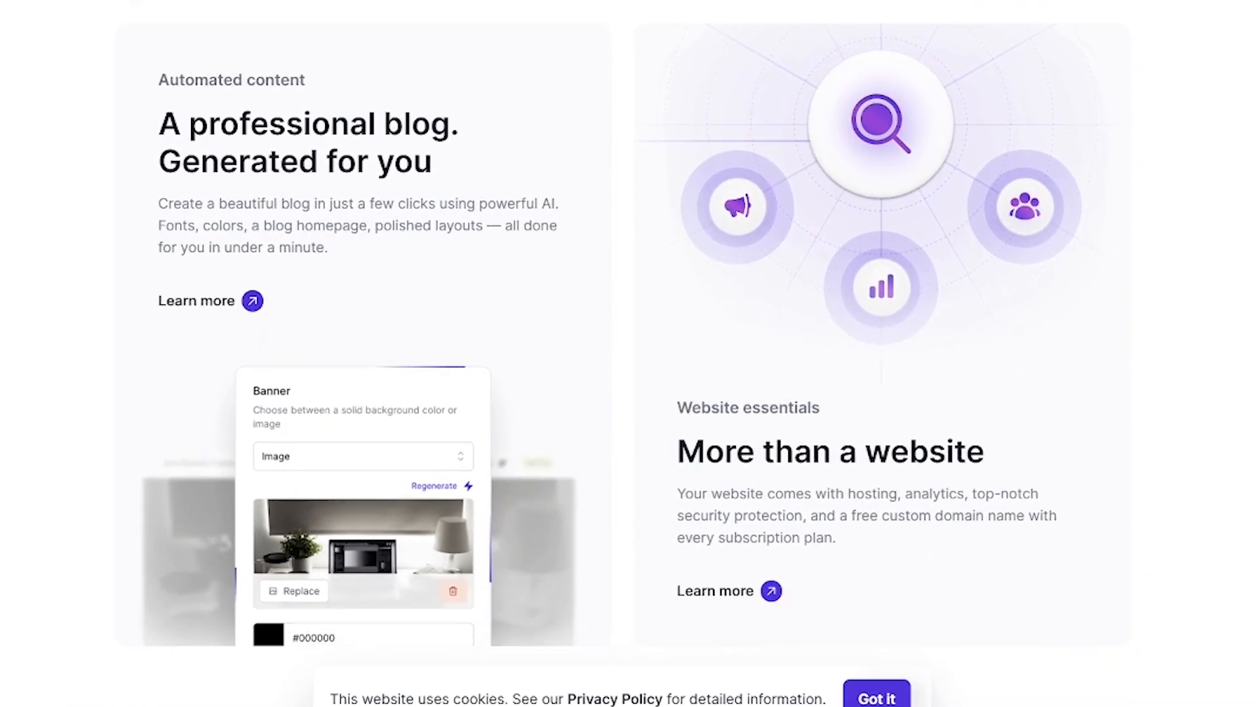
scroll(down, 3)
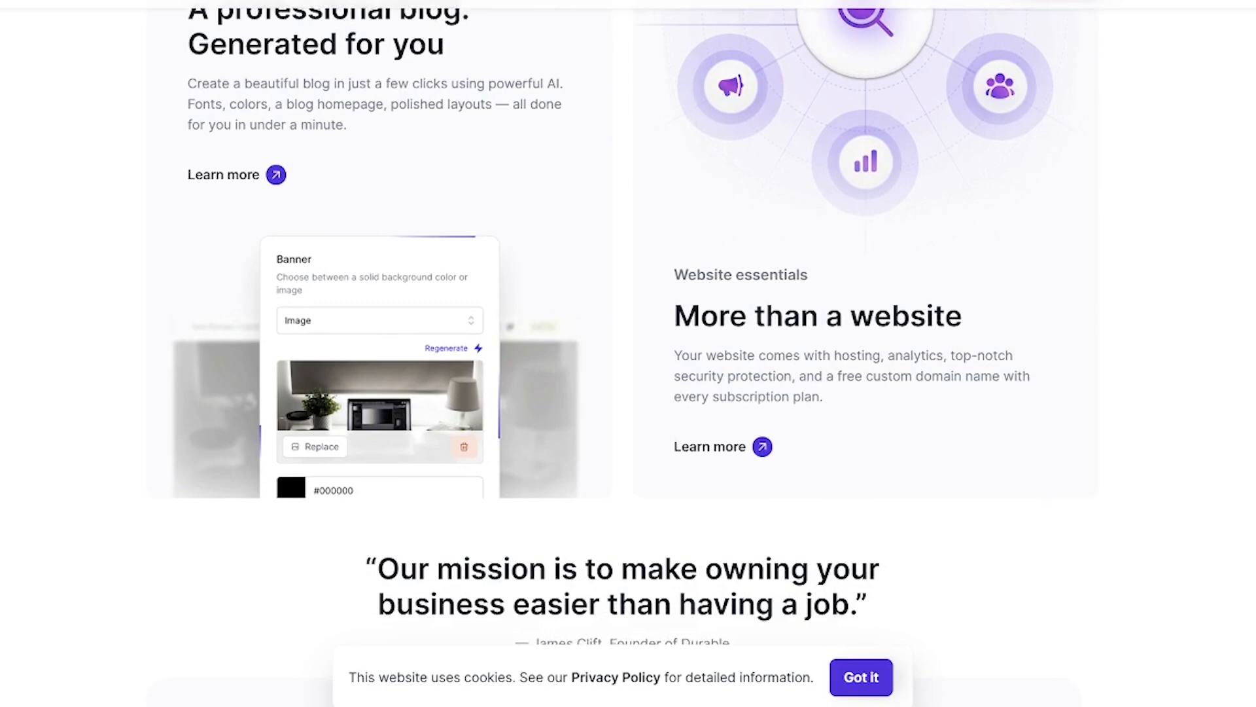
scroll(down, 3)
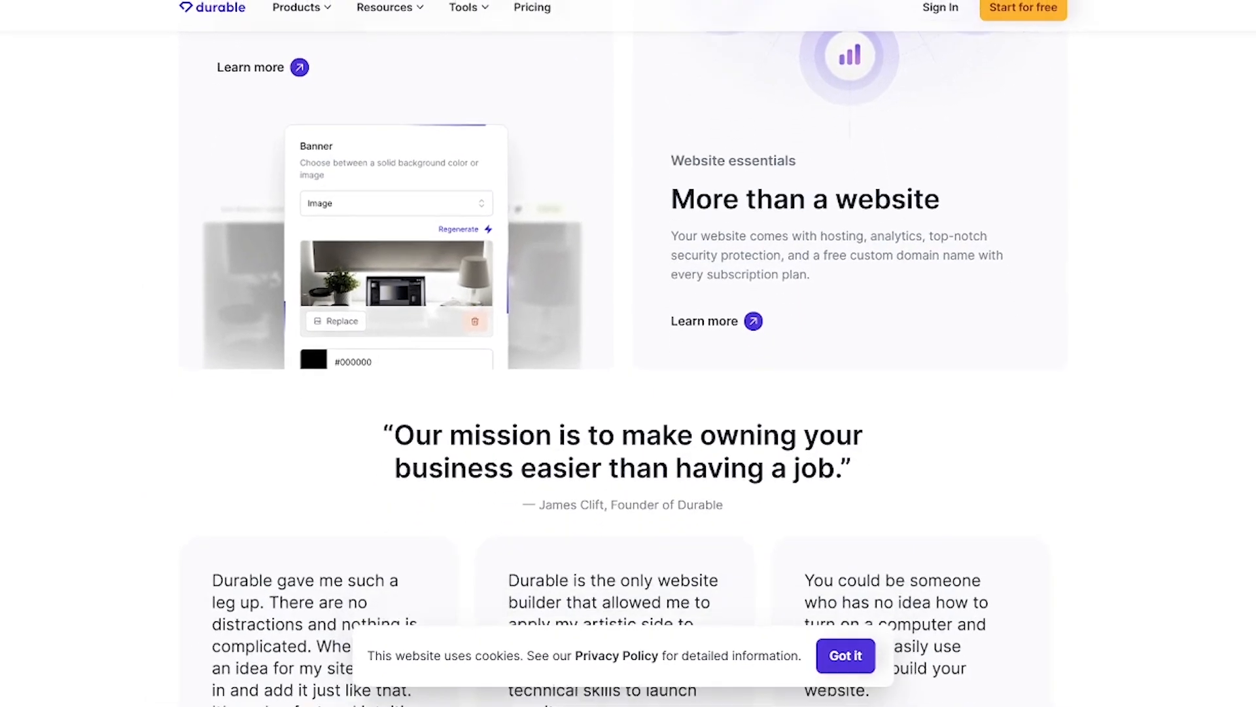
Step: Scroll past the testimonials to the FAQ on pricing, domains, e-commerce and safety with answers expanded
scroll(down, 3)
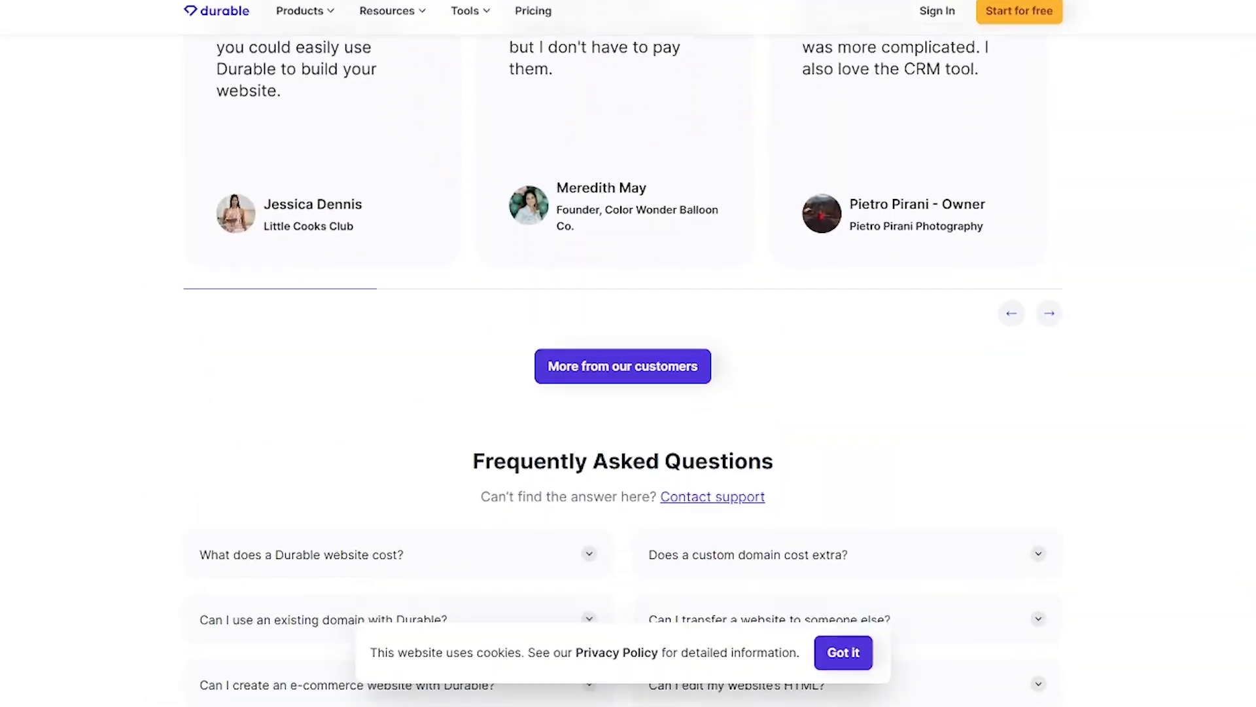
scroll(down, 3)
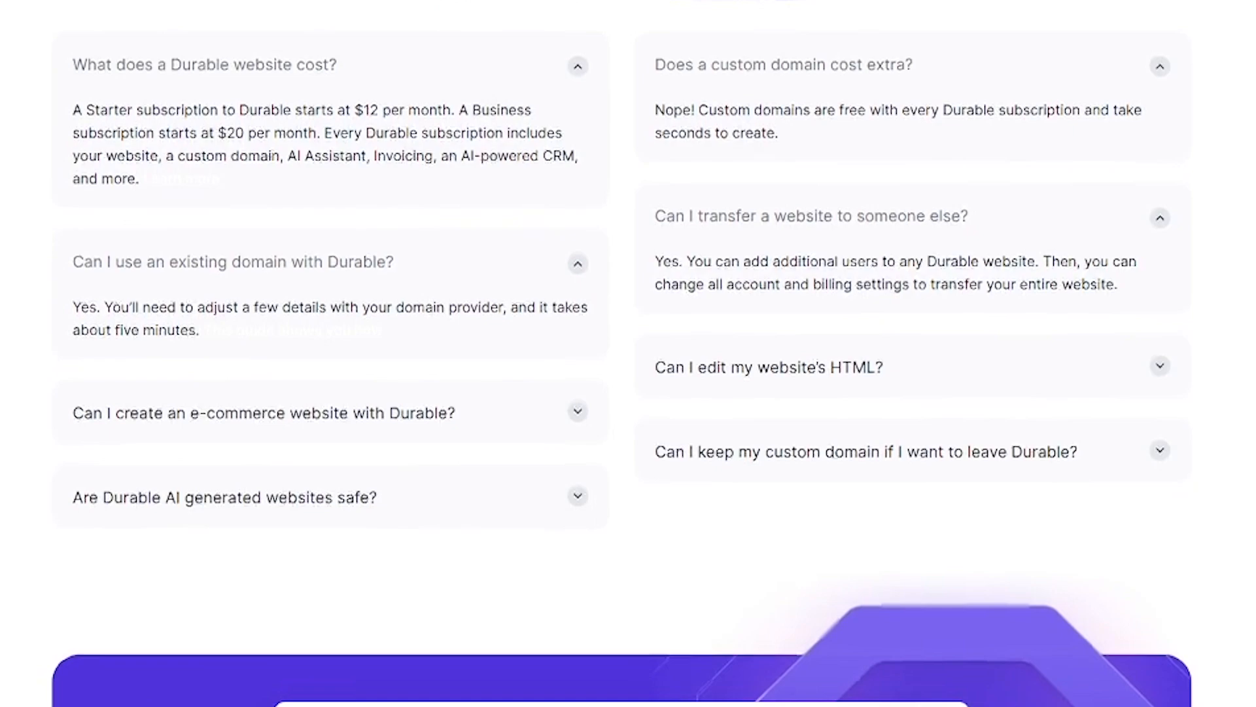
scroll(down, 3)
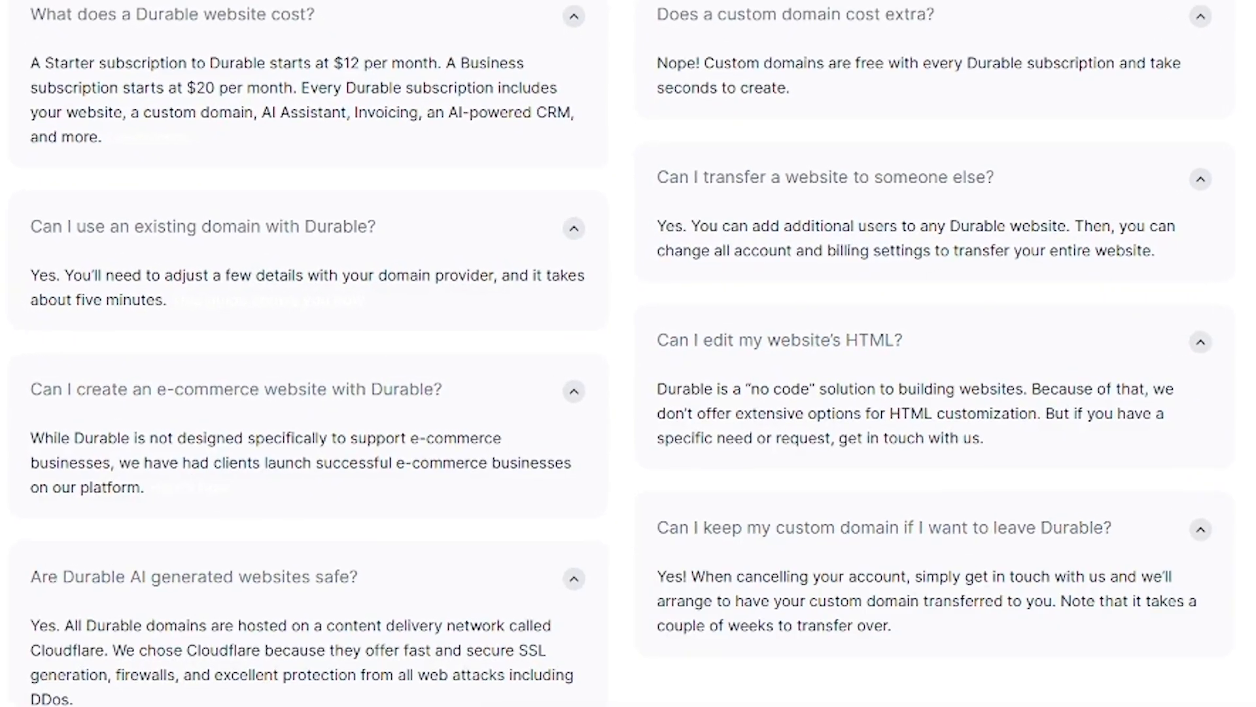
scroll(down, 3)
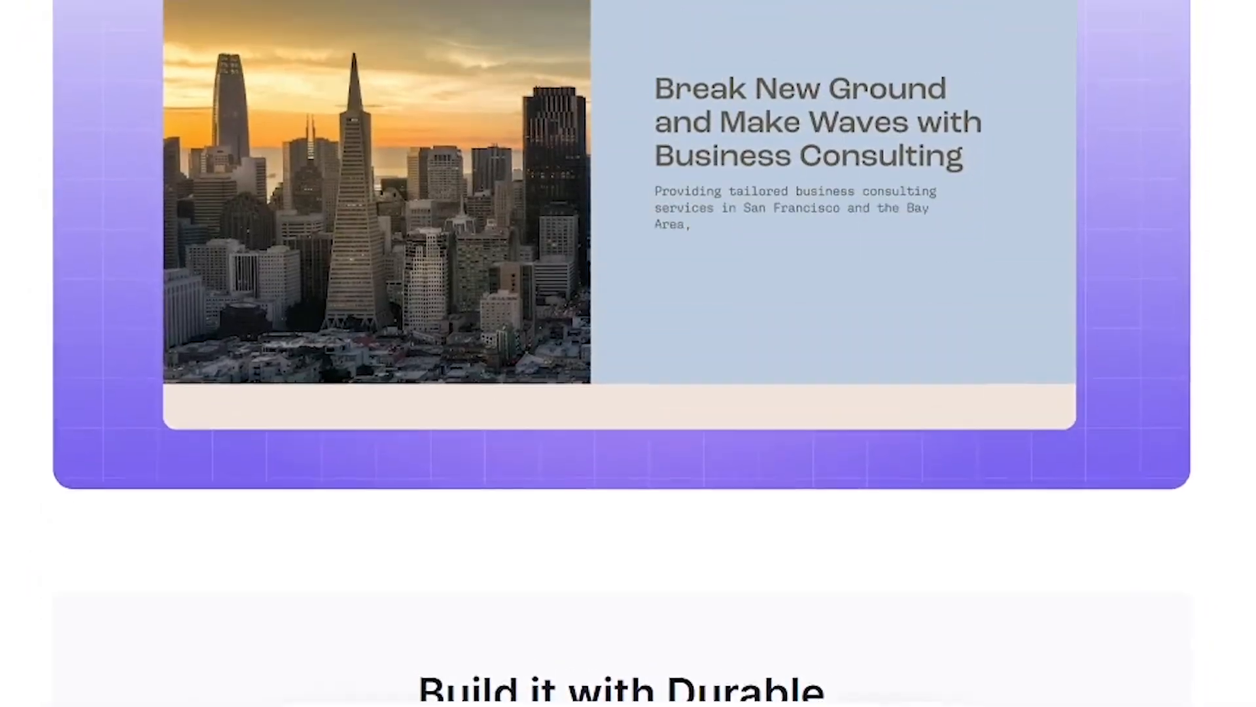
Step: Scroll back up to the 'AI that builds a website for you' hero with its business-type prompt
scroll(down, 3)
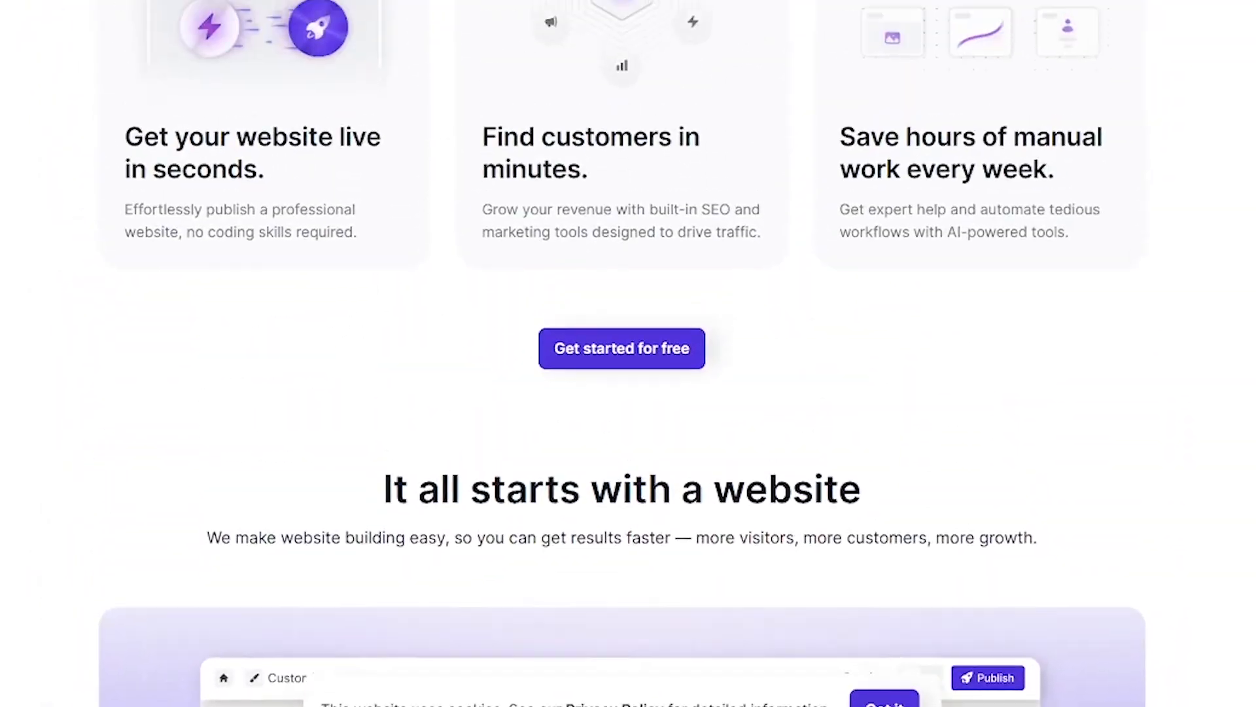
scroll(up, 3)
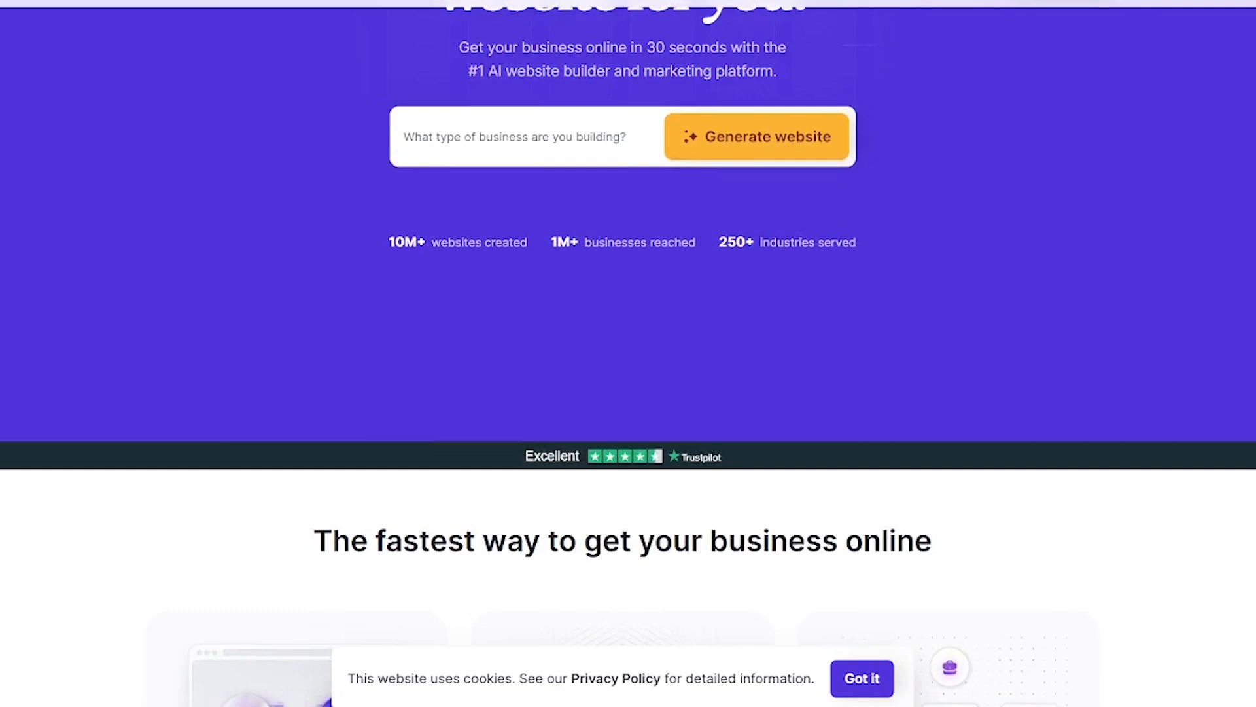
scroll(up, 3)
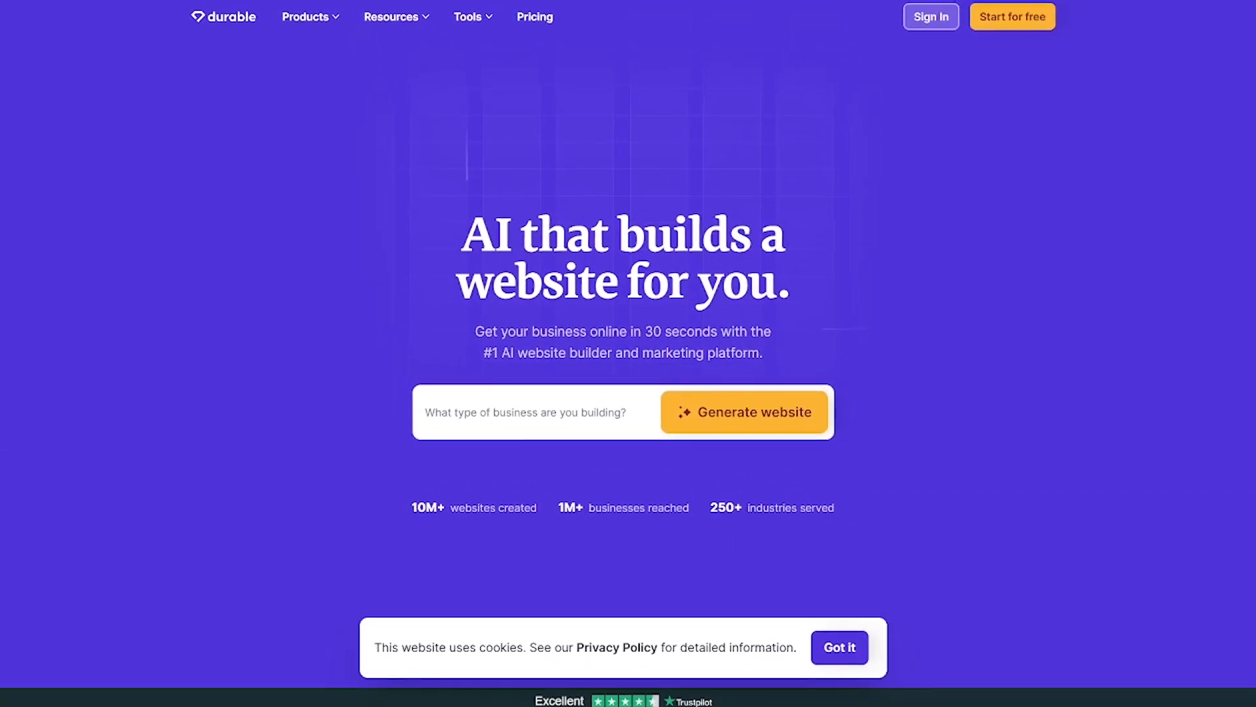